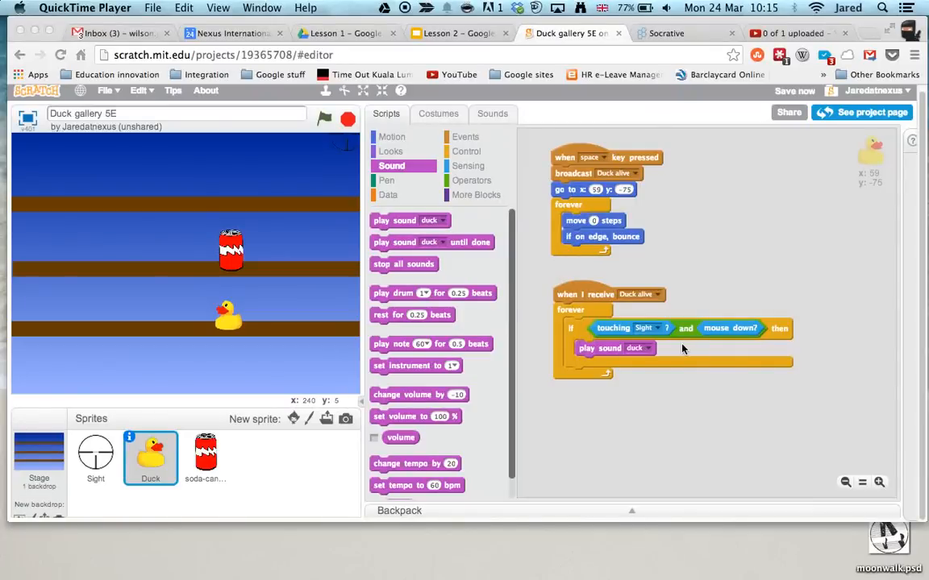
mouse_move(611, 339)
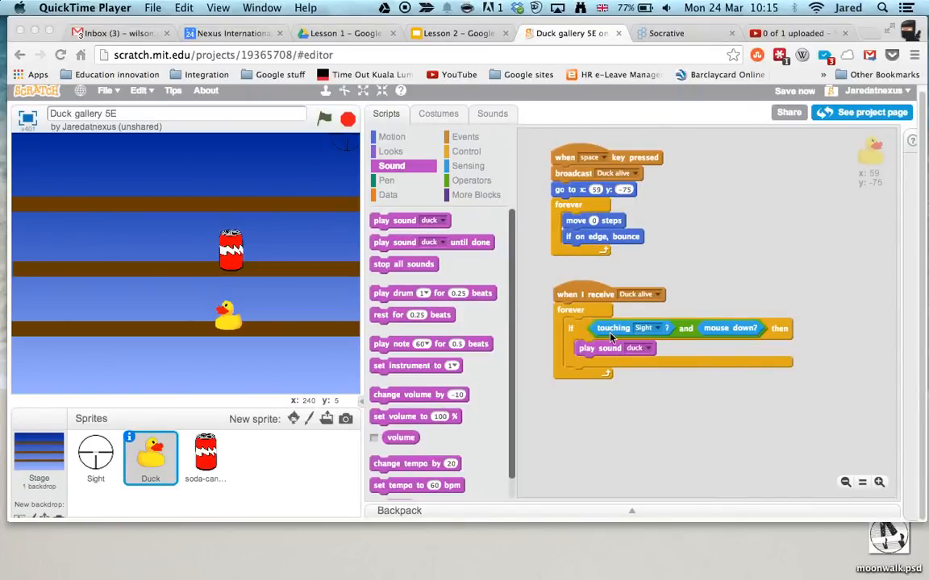
mouse_move(626, 284)
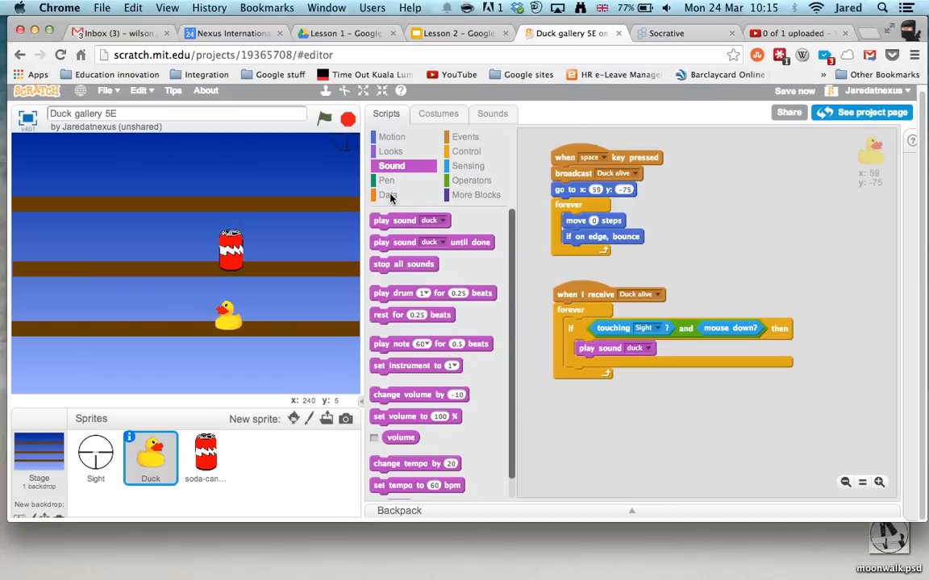
Show the Data category with the Make a Variable and Make a List blocks
left_click(388, 194)
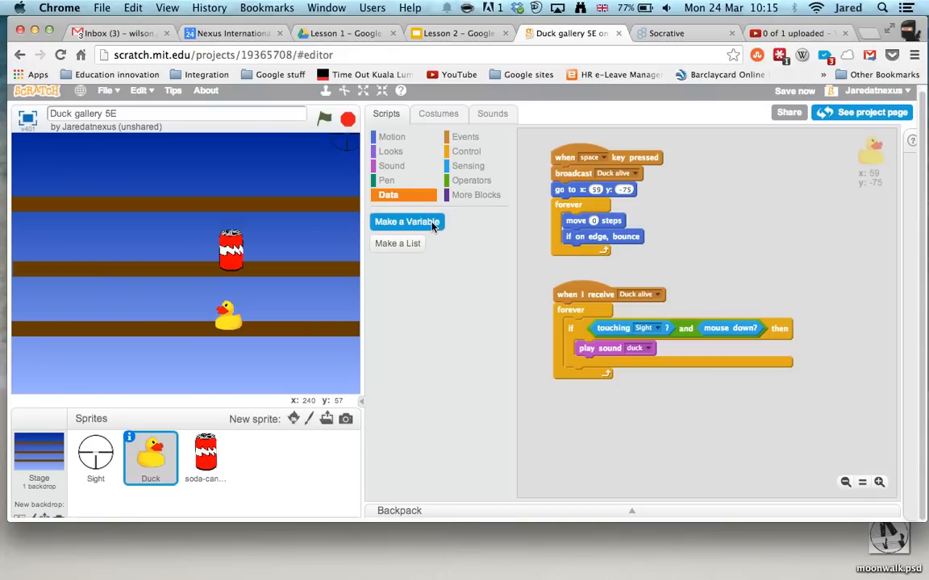
Create a variable named Score for all sprites and set it to 0 under 'when space key pressed'
left_click(406, 223)
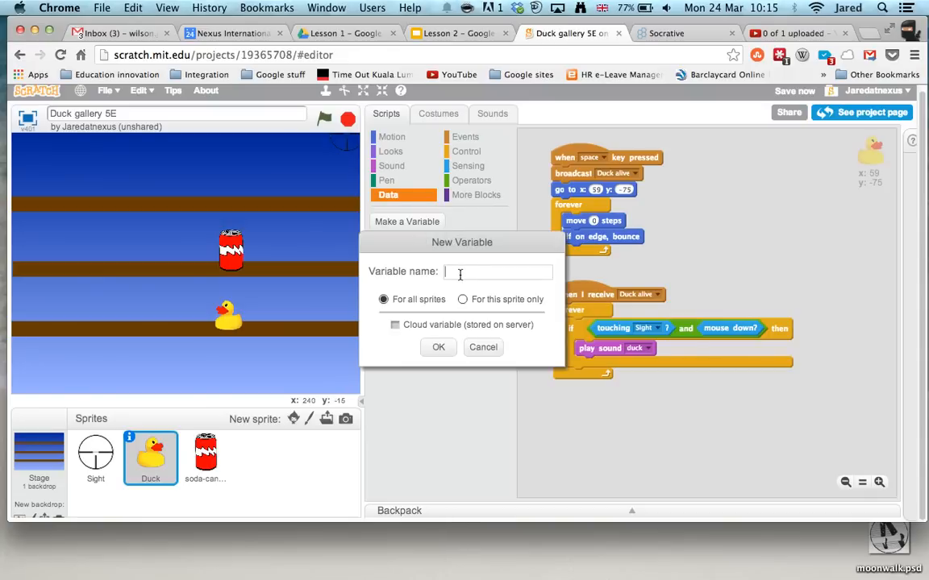
type("Score")
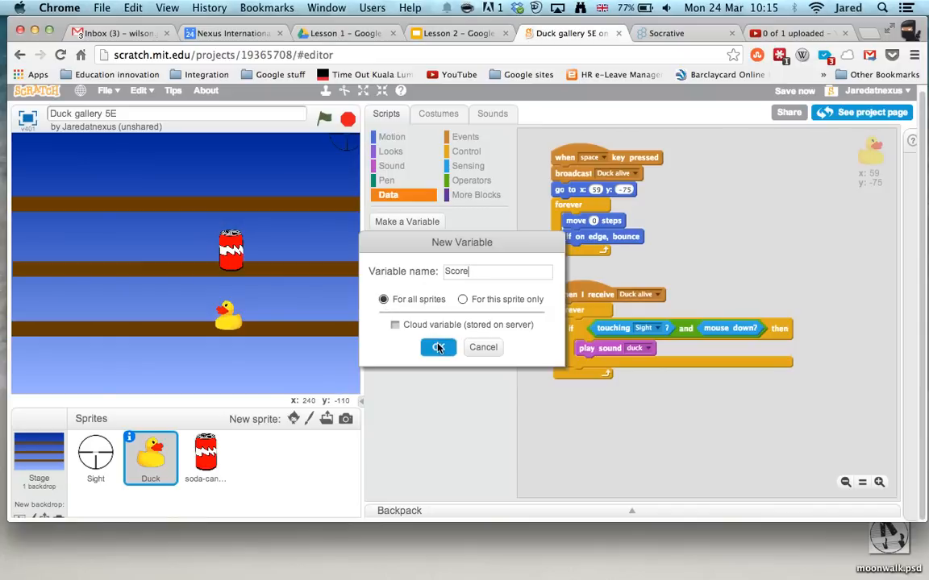
left_click(439, 346)
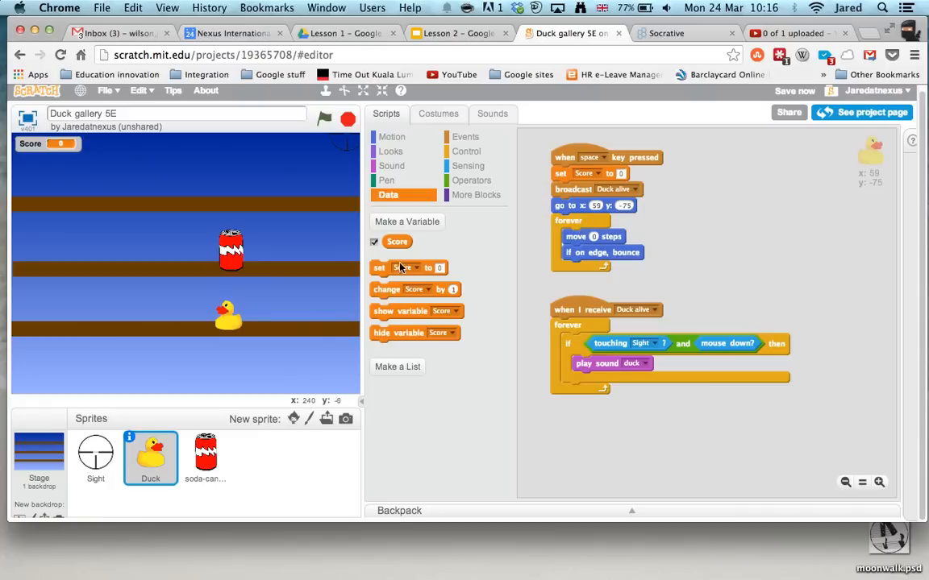
Add 'change Score by 1' after the duck sound in the if block and delete the stray set-Score block
left_click_drag(403, 268, 749, 210)
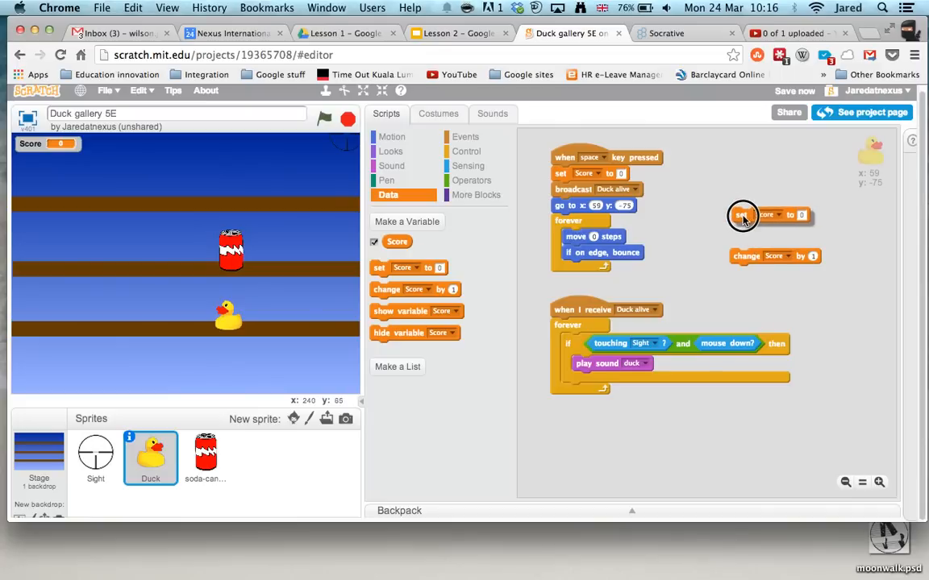
left_click_drag(742, 216, 637, 310)
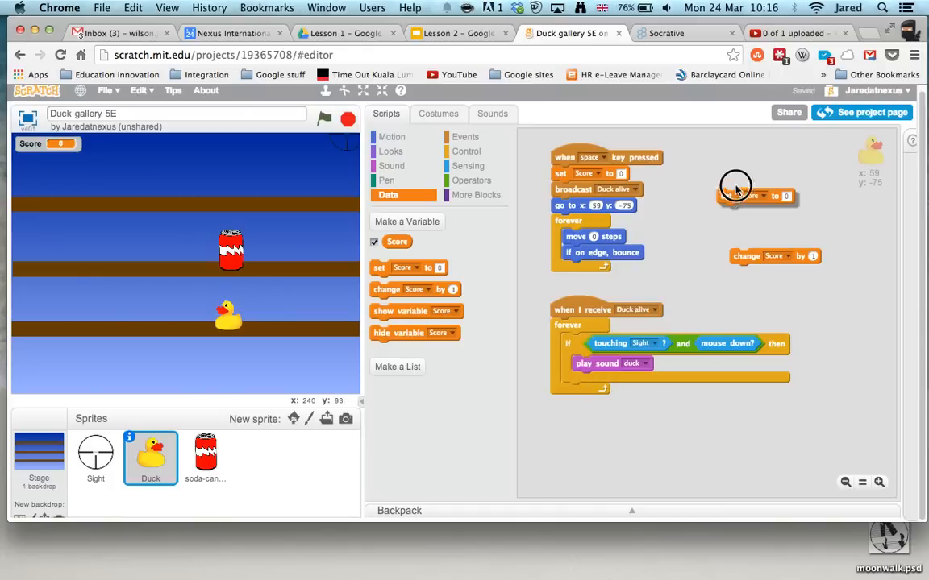
right_click(756, 197)
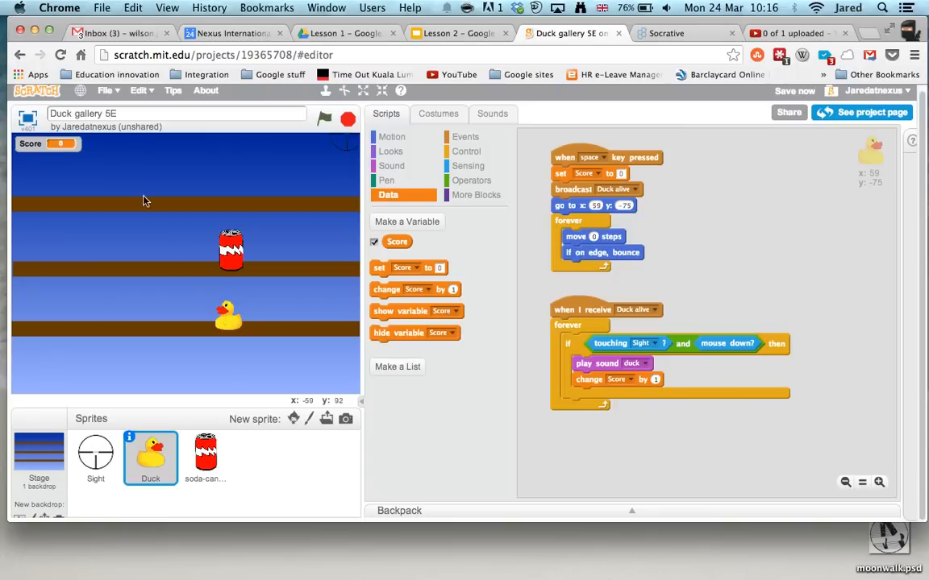
mouse_move(65, 153)
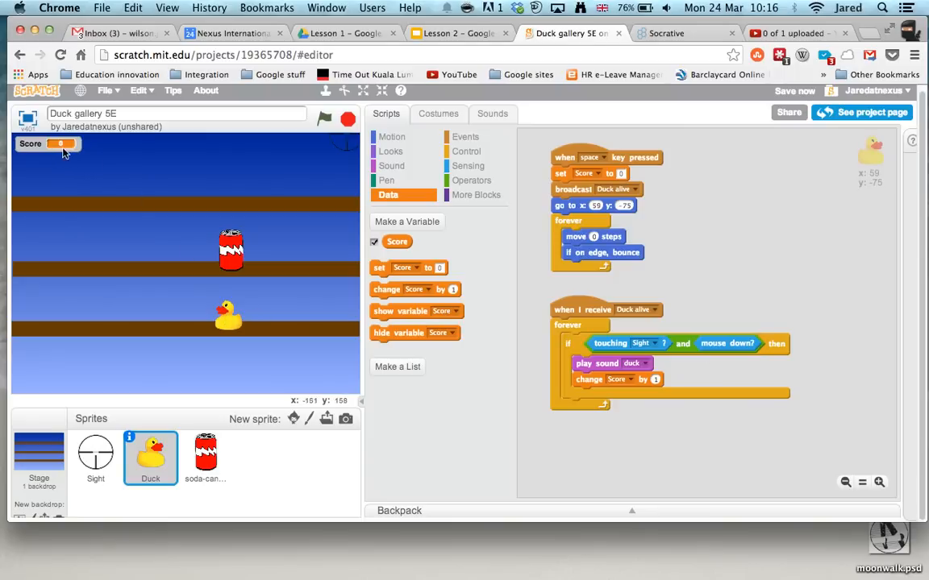
Run the game, click the duck to see Score climb, then stop the project
right_click(45, 144)
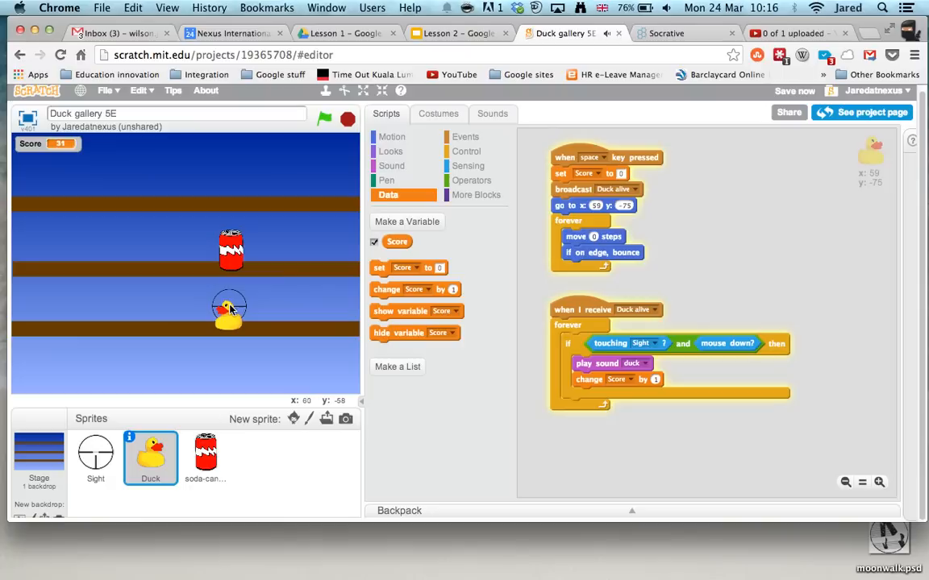
left_click(348, 119)
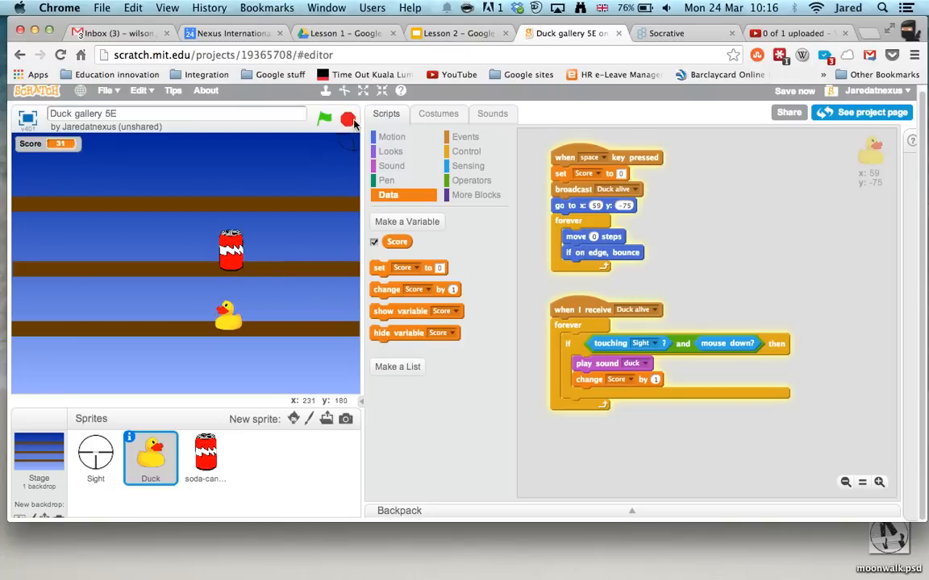